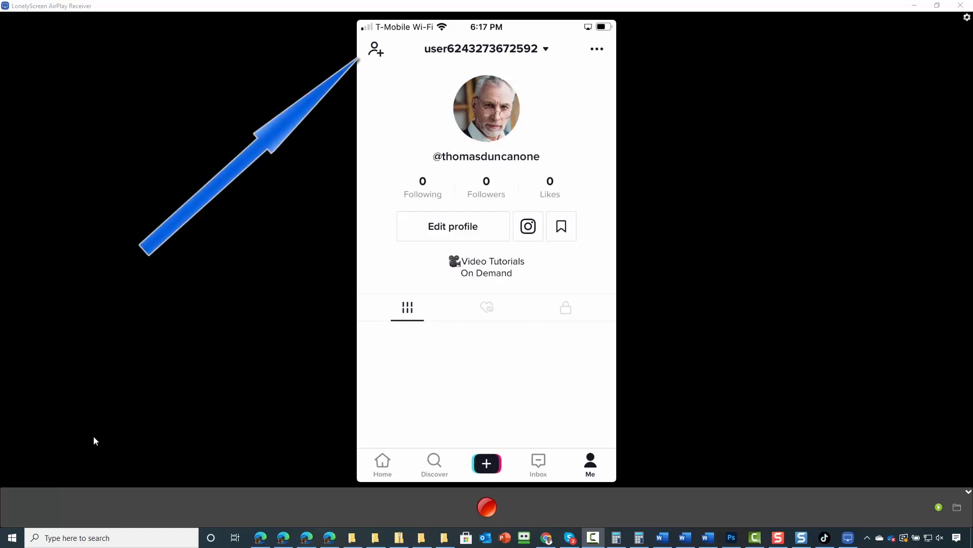
Go from the Me profile to the Find friends page via the add-friend icon
left_click(375, 49)
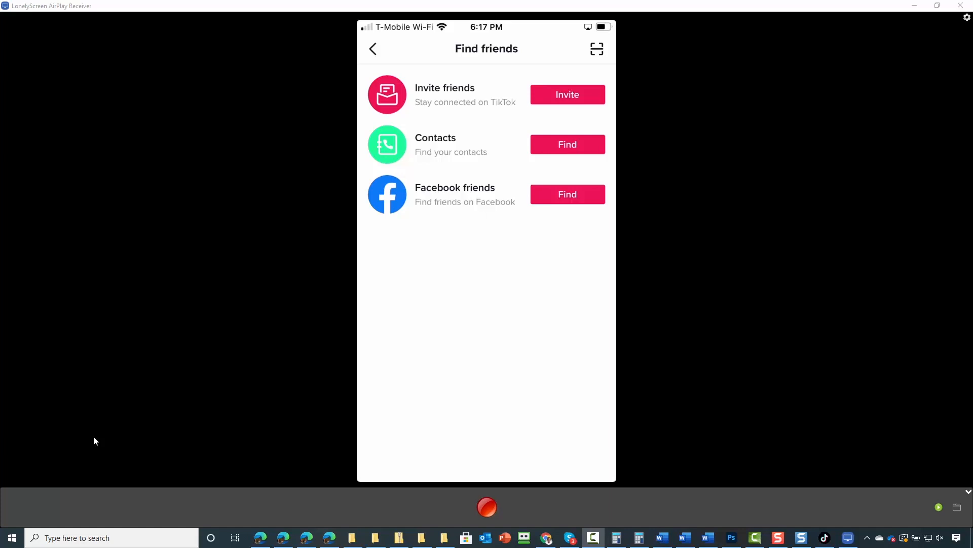
Start inviting friends, skip the Add phone number prompt and return to Find friends
left_click(568, 94)
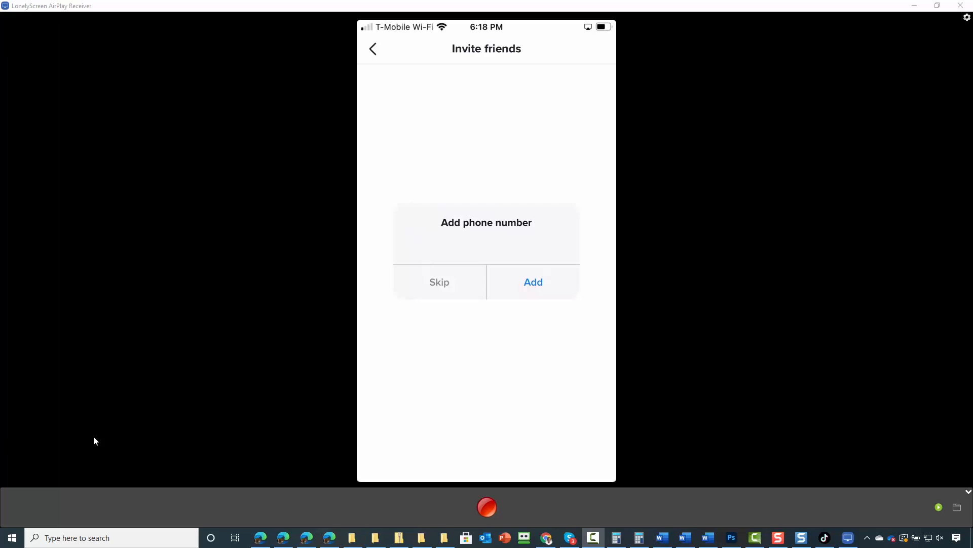
left_click(440, 282)
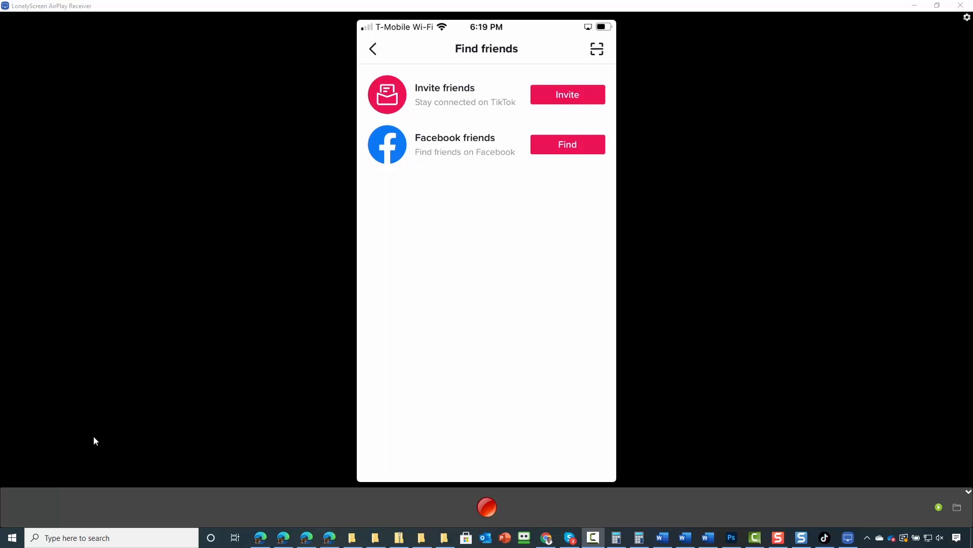
Find Facebook friends, approve Log in With Facebook as the account, and sync them back in TikTok
left_click(568, 144)
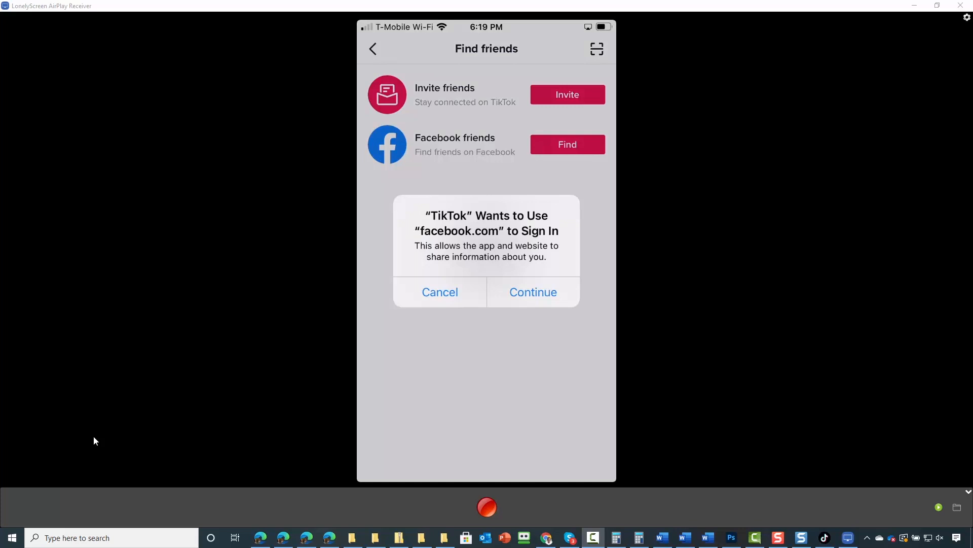
left_click(533, 292)
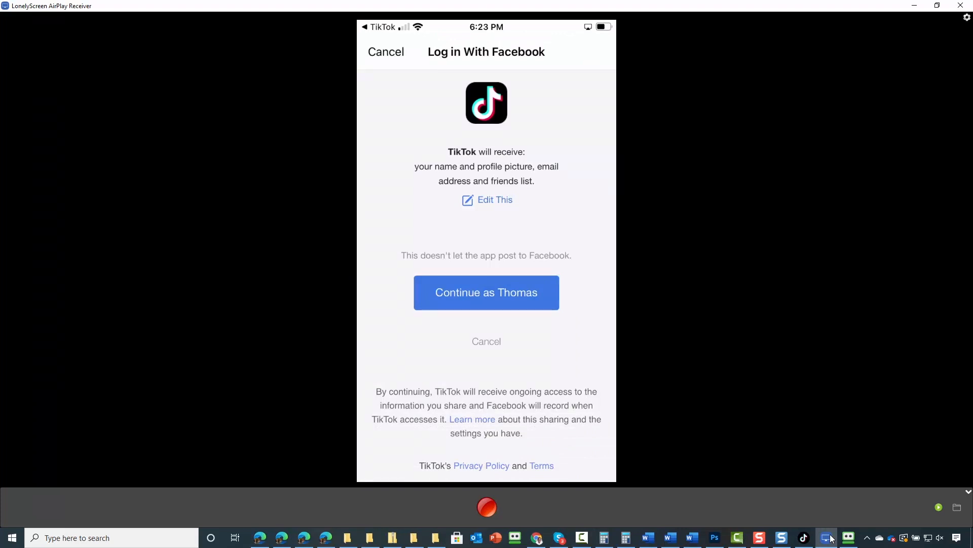
left_click(486, 292)
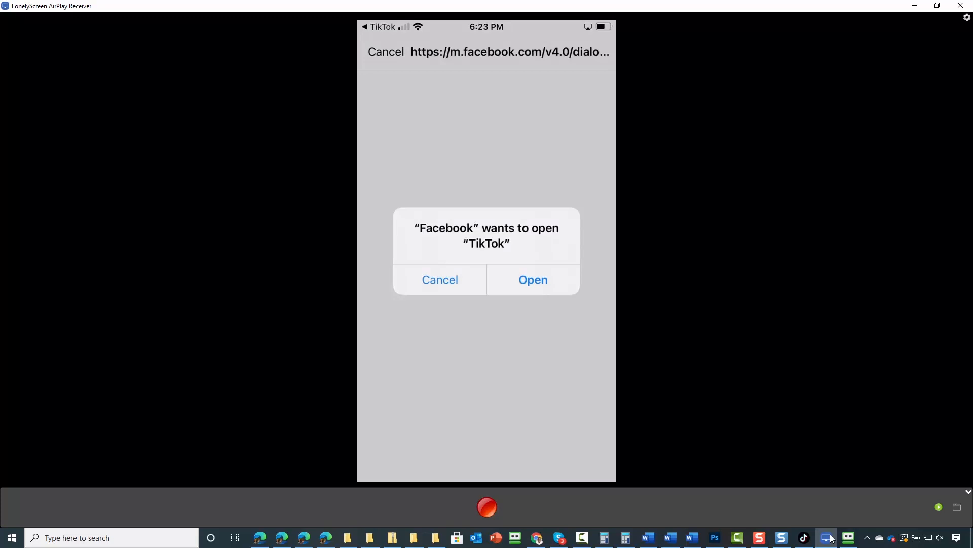
left_click(533, 279)
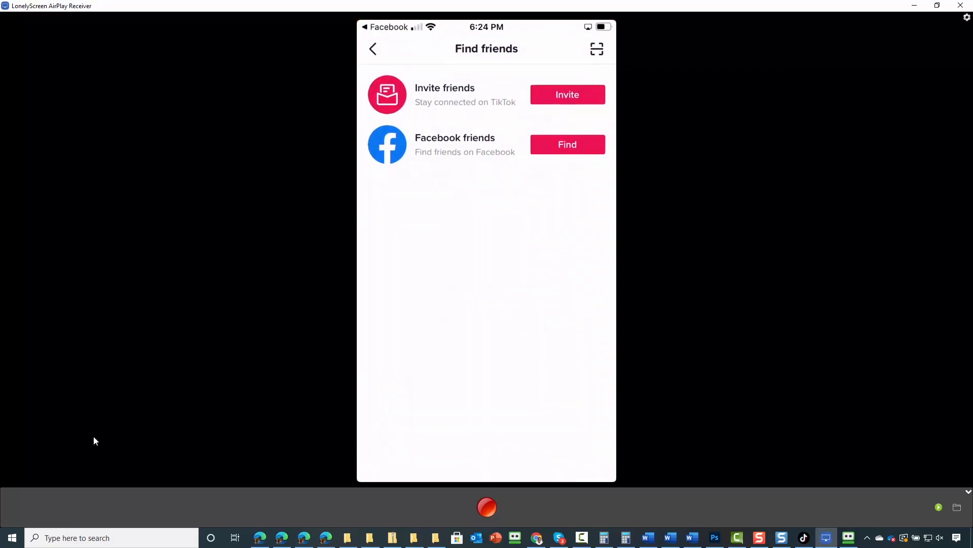
left_click(568, 144)
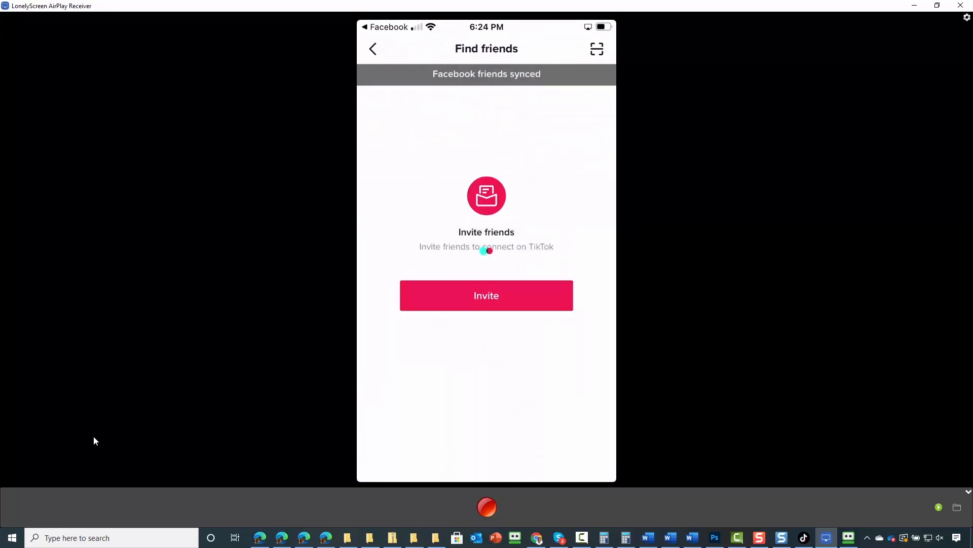